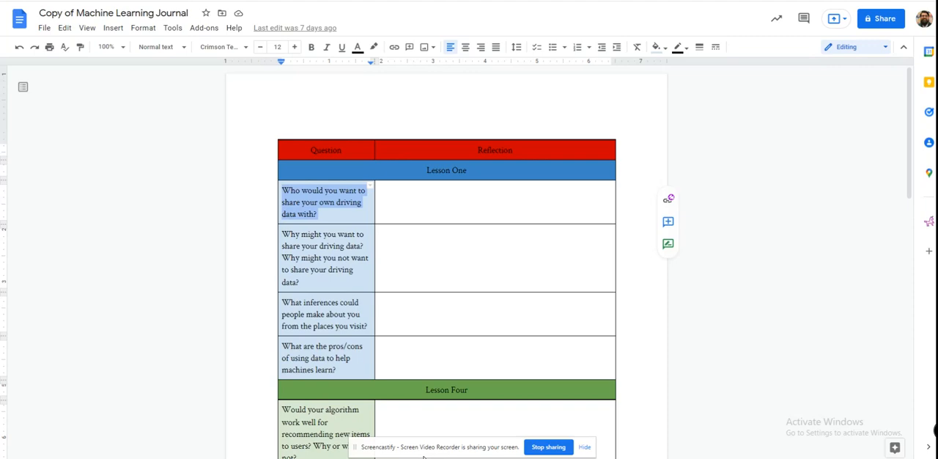
mouse_move(698, 293)
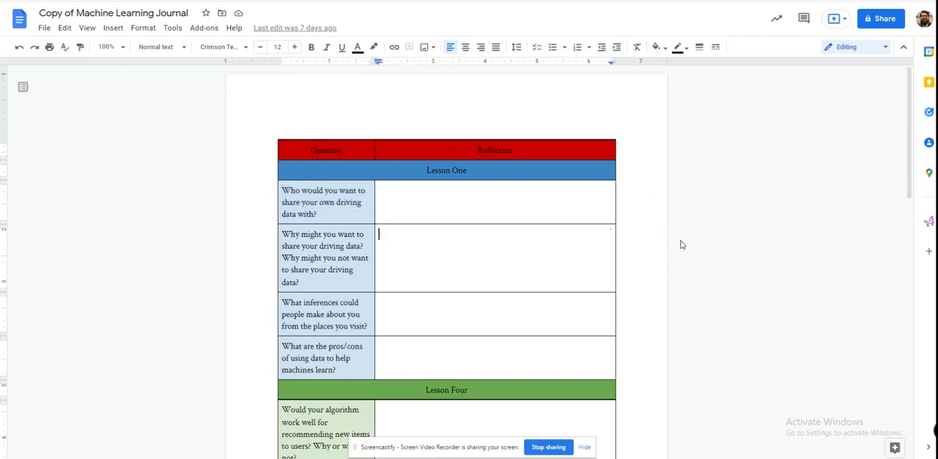
Launch the Automagical Forms 'Draw on Doc in Popup' area-selection window for the journal.
left_click(203, 27)
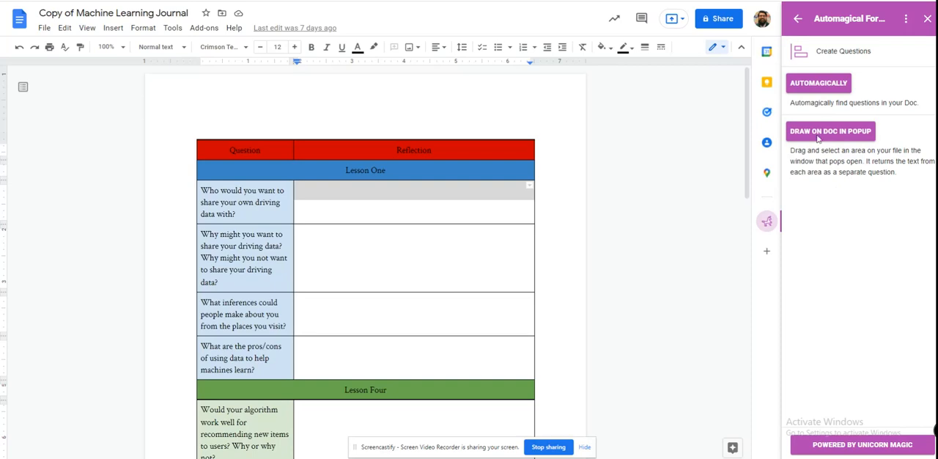
mouse_move(836, 84)
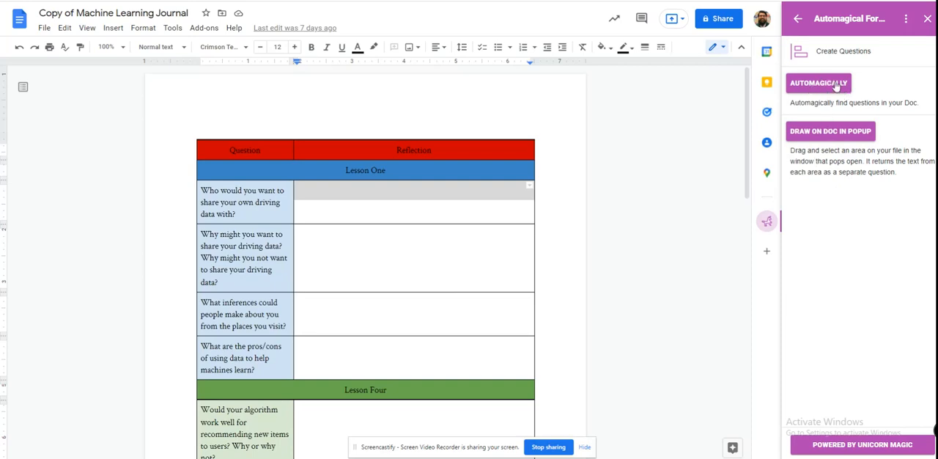
mouse_move(836, 87)
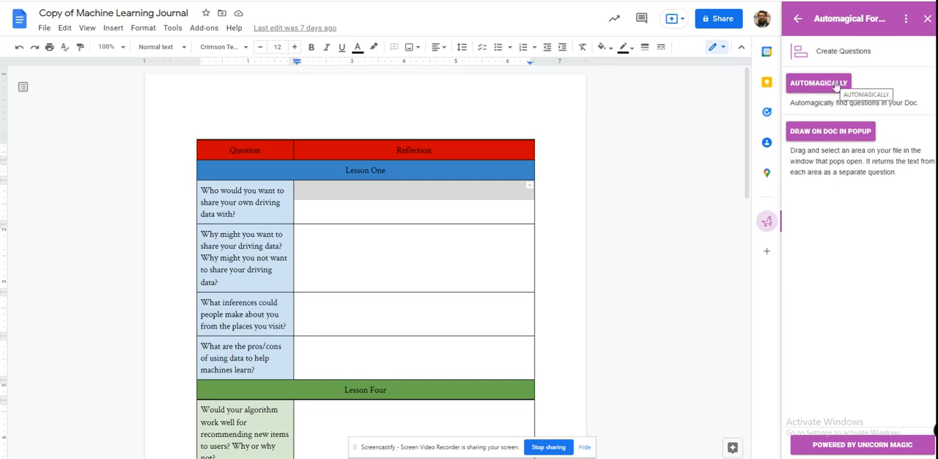
mouse_move(824, 131)
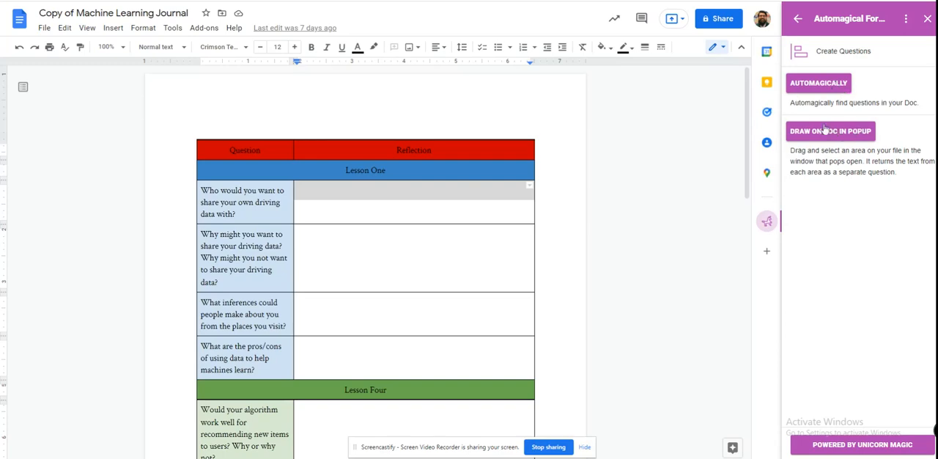
mouse_move(836, 138)
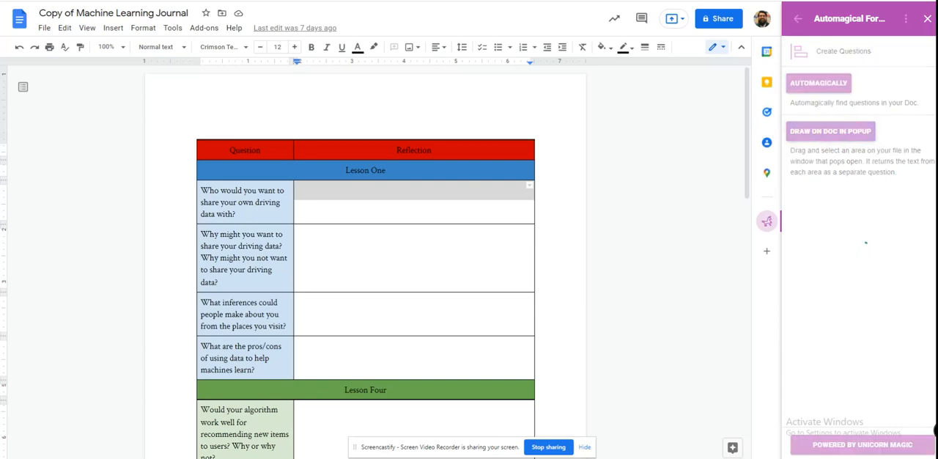
left_click(833, 130)
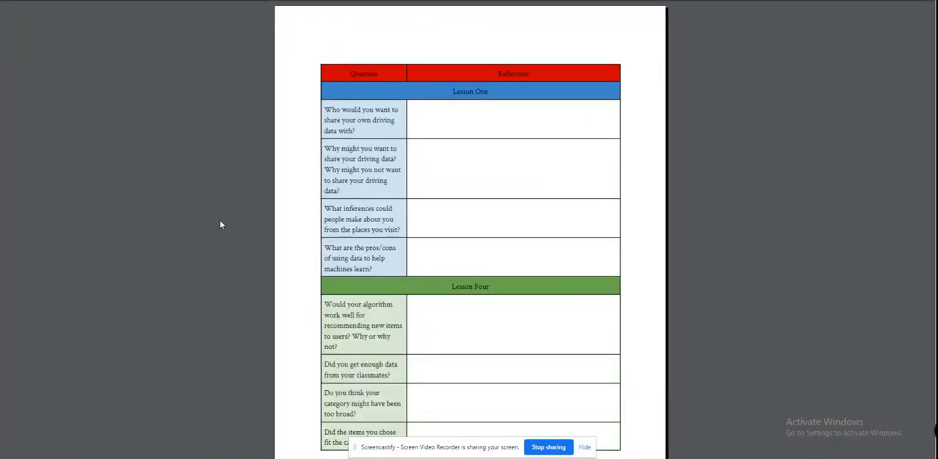
mouse_move(259, 82)
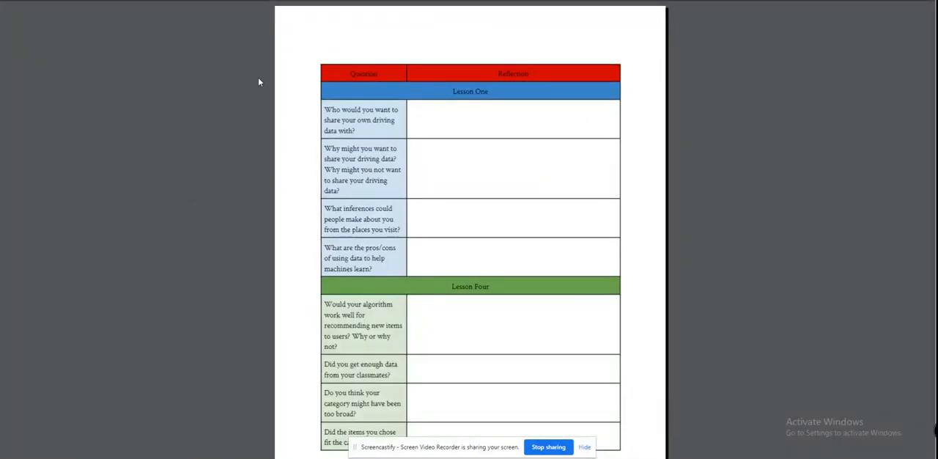
mouse_move(106, 3)
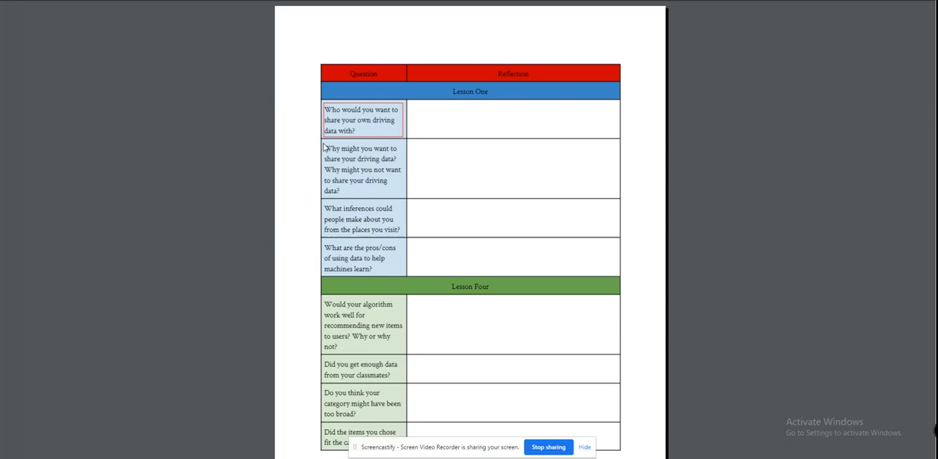
Mark a Lesson One question cell as a selection area in the popup.
left_click(362, 169)
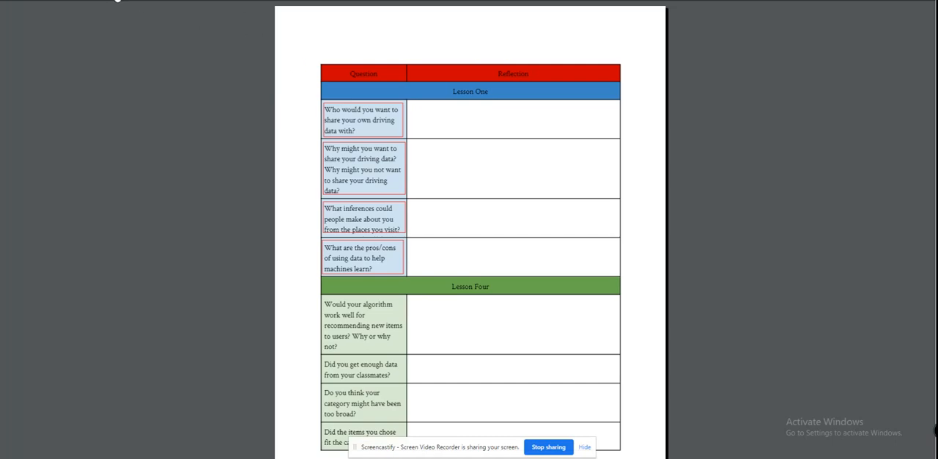
mouse_move(874, 45)
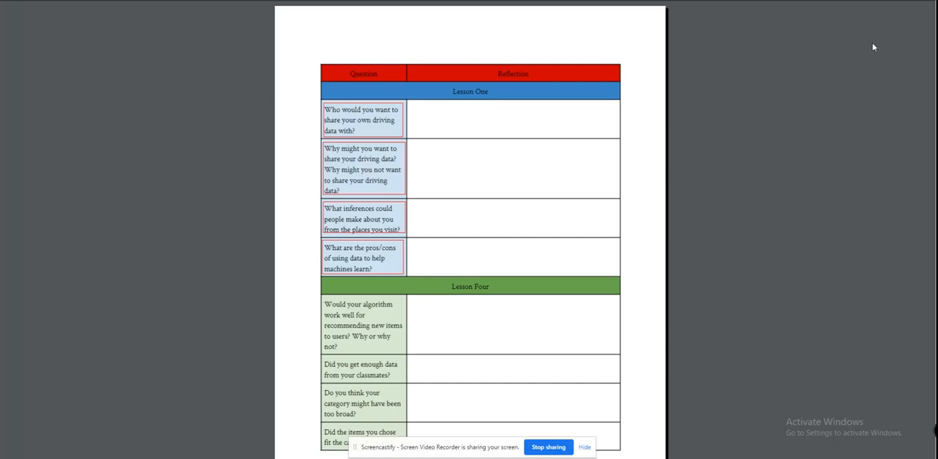
Review the marked areas in the popup before sending them to the add-on.
scroll("down", 3)
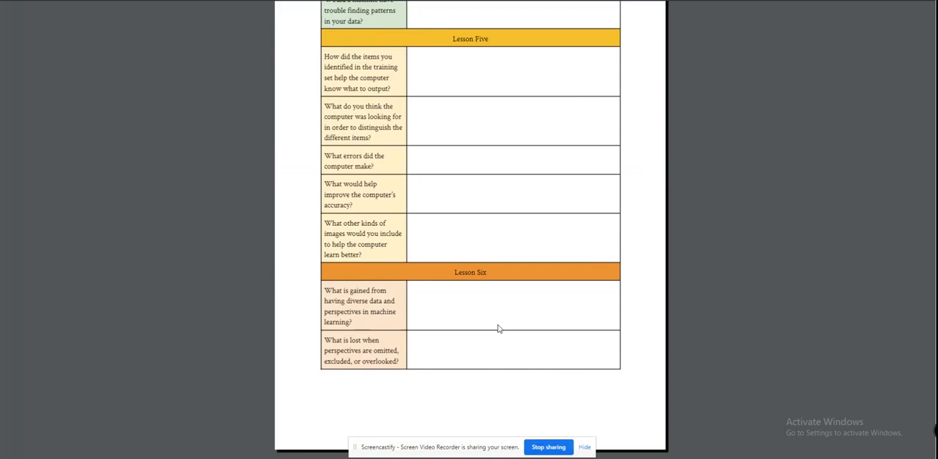
scroll("up", 3)
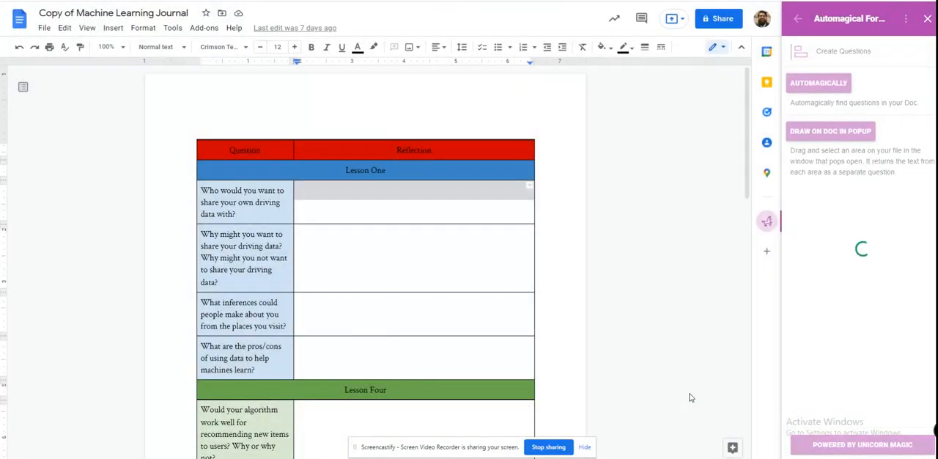
Create the form from the four checked questions and begin editing its first question.
left_click(816, 82)
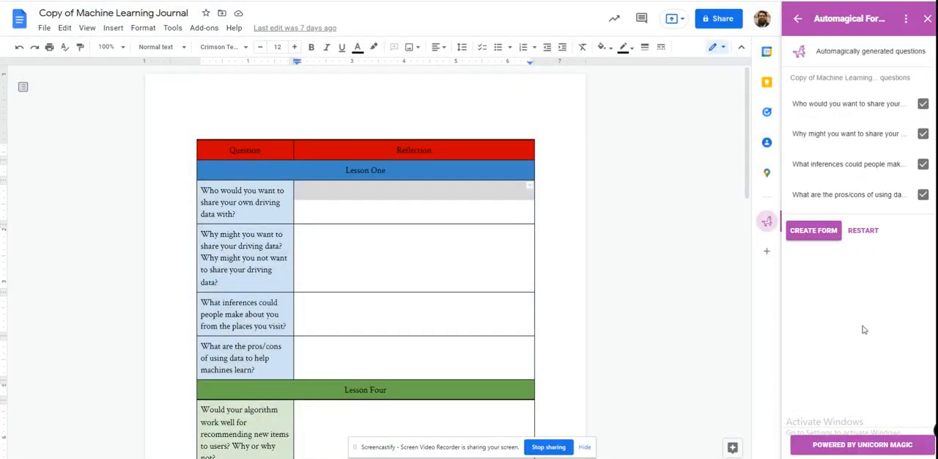
left_click(812, 231)
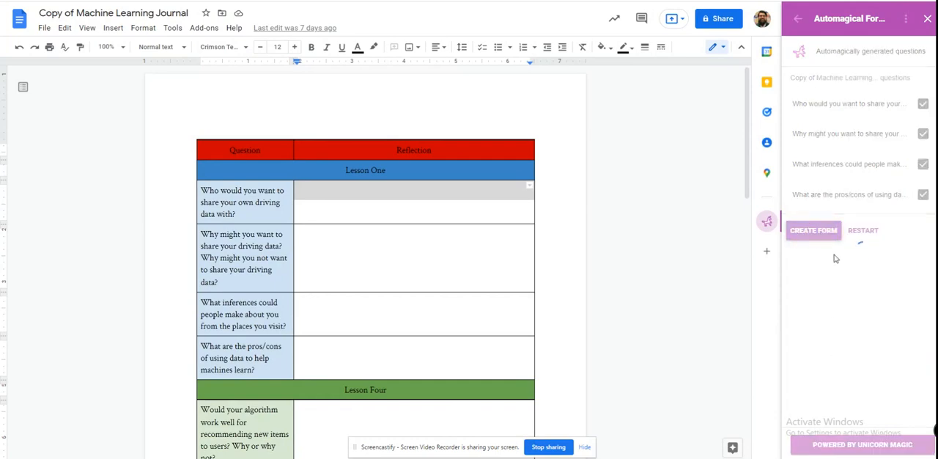
left_click(814, 229)
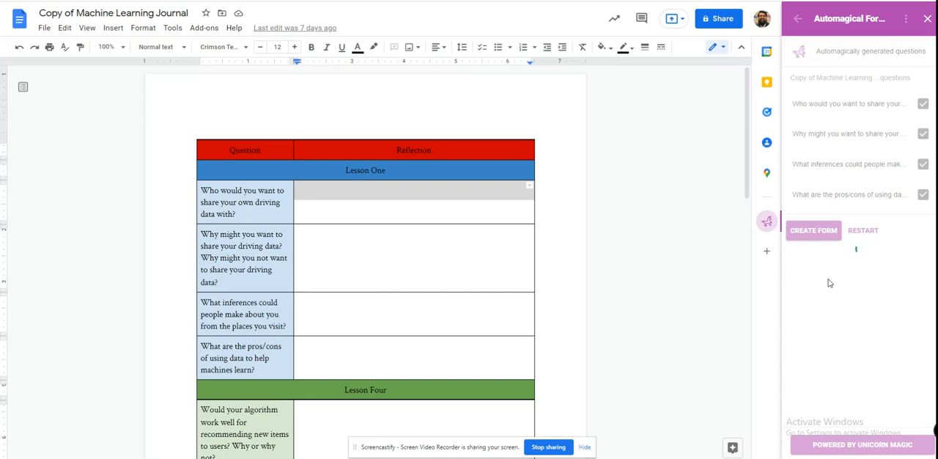
left_click(814, 230)
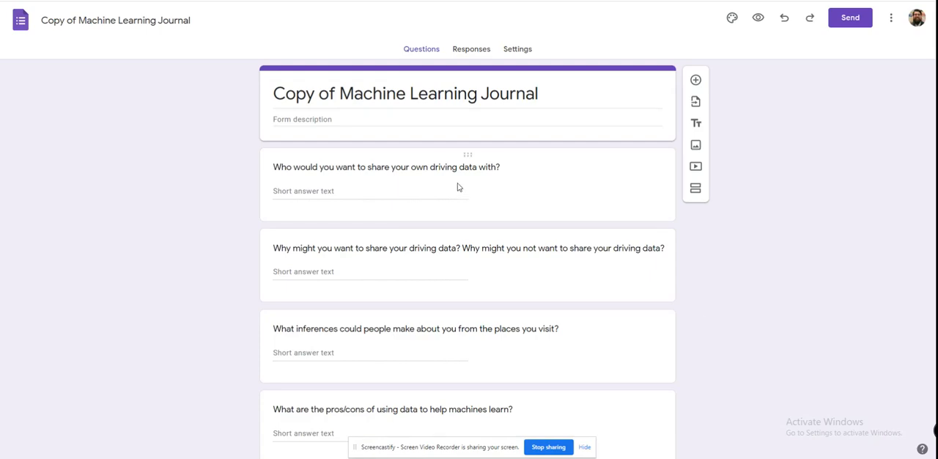
left_click(387, 167)
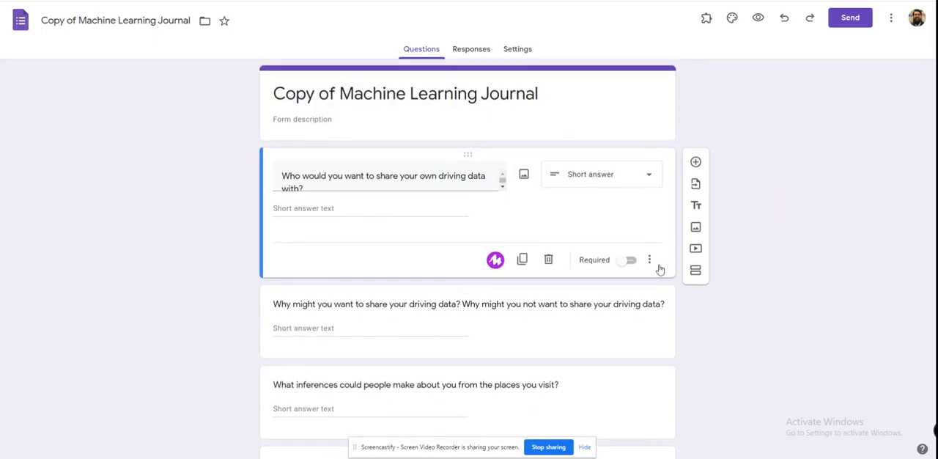
Add Length > Minimum character count validation (100) to the first question.
left_click(650, 260)
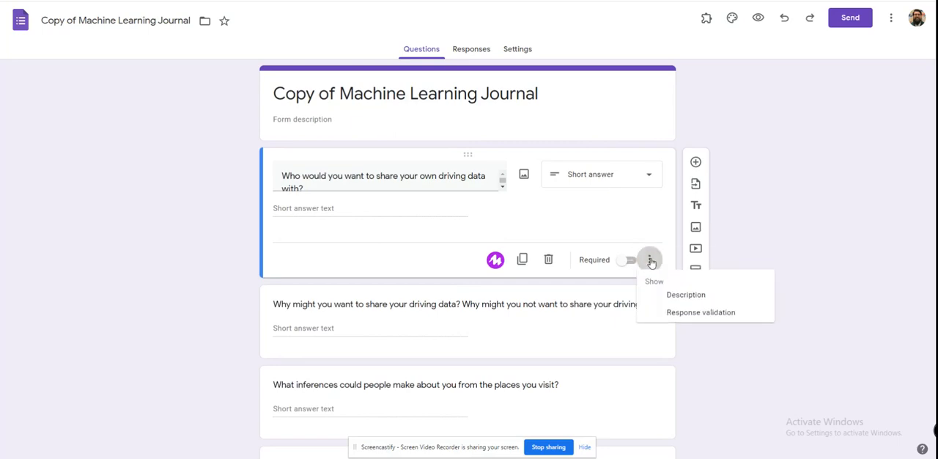
left_click(701, 312)
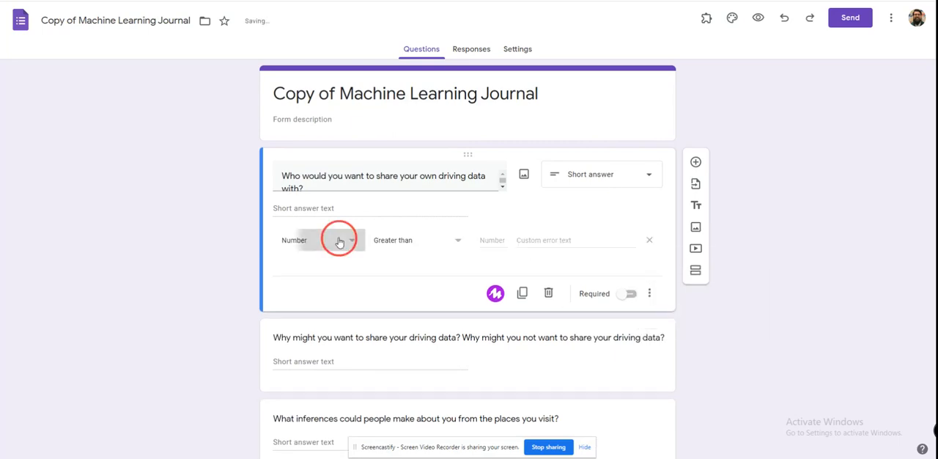
left_click(340, 241)
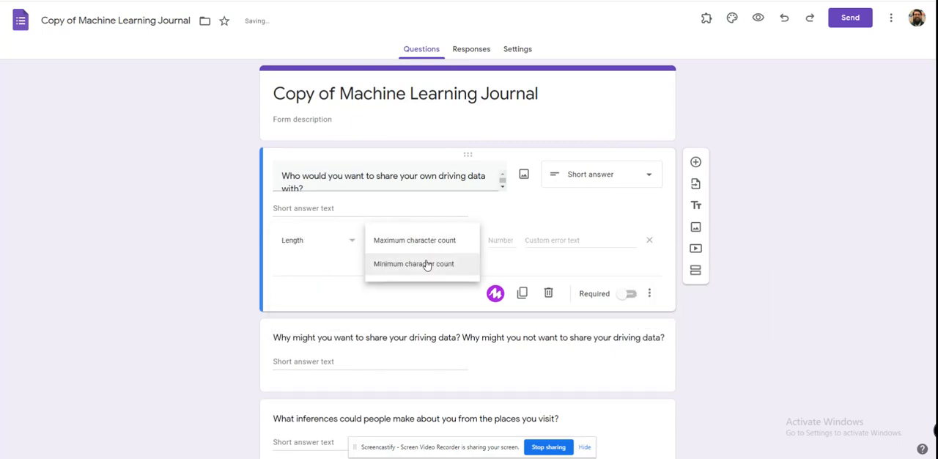
left_click(415, 264)
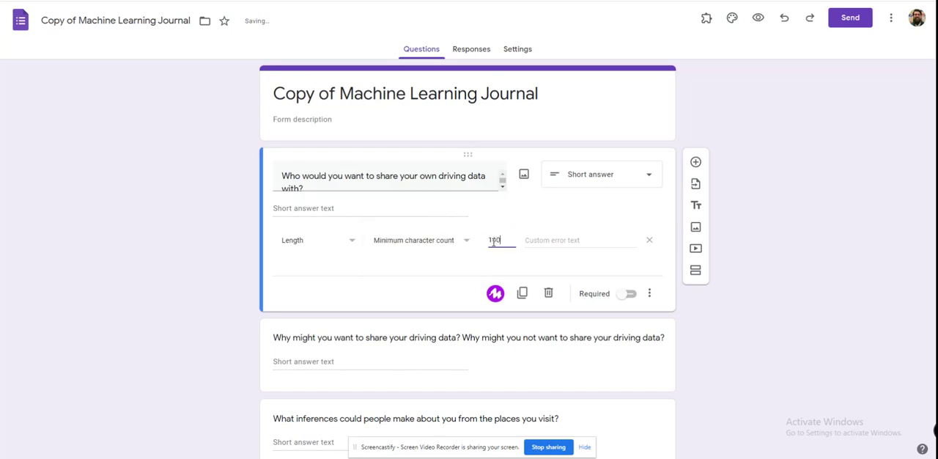